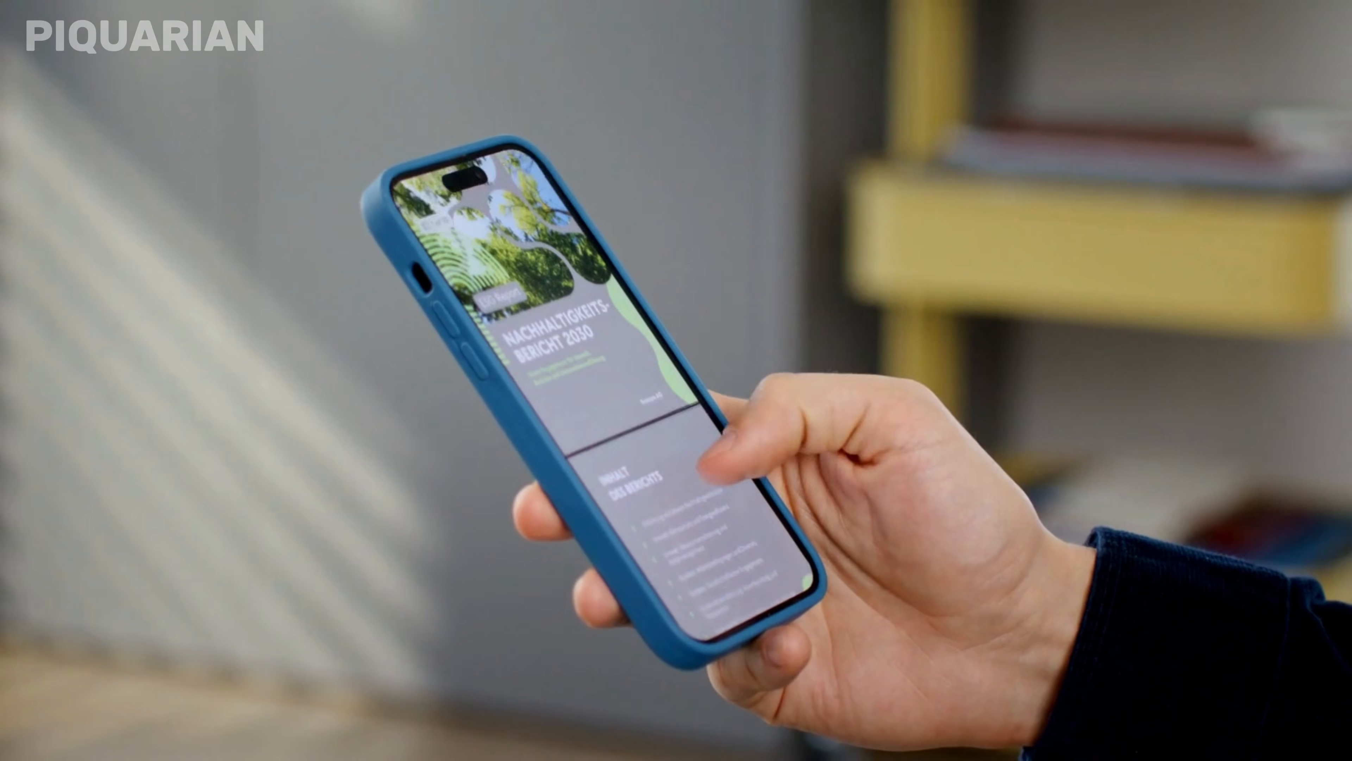
# - Reach the Play Protect settings via the Play Protect page's gear icon
pyautogui.scroll(-3)
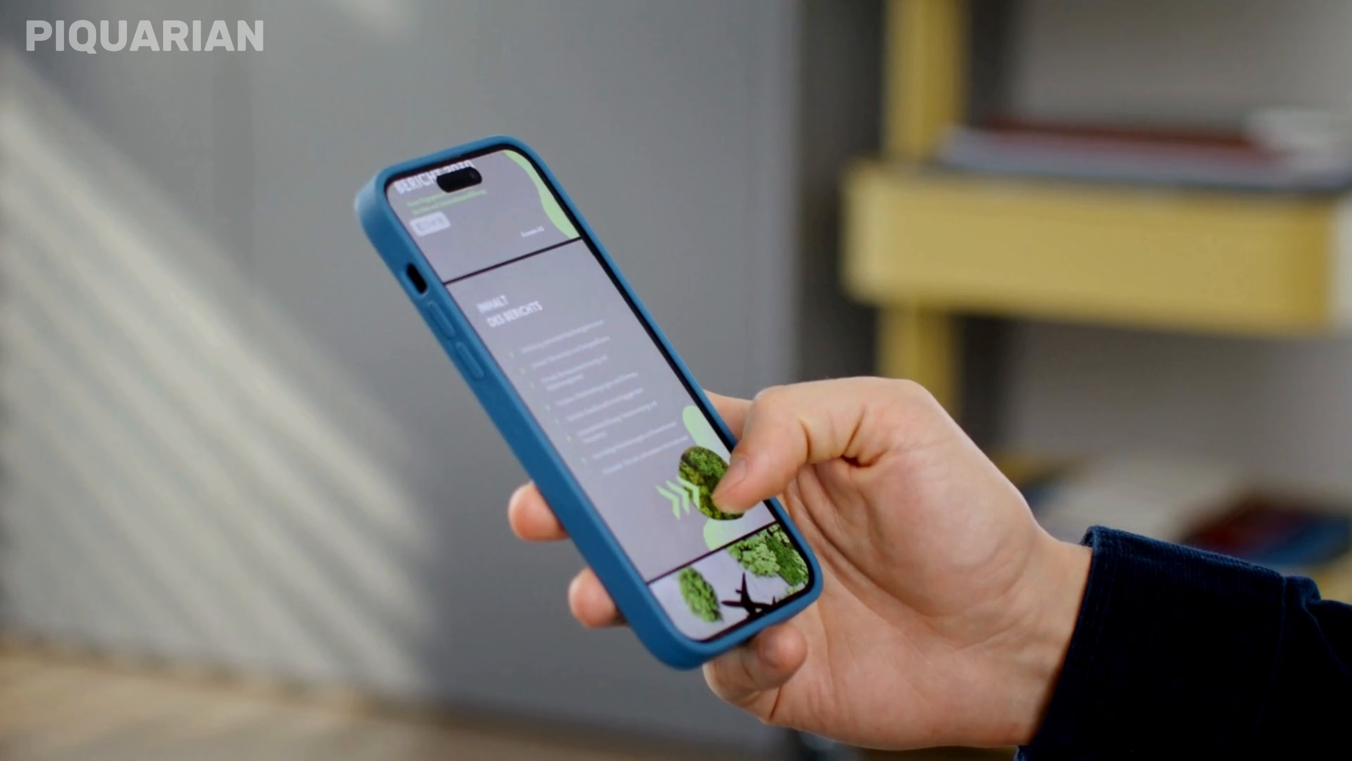
pyautogui.scroll(-3)
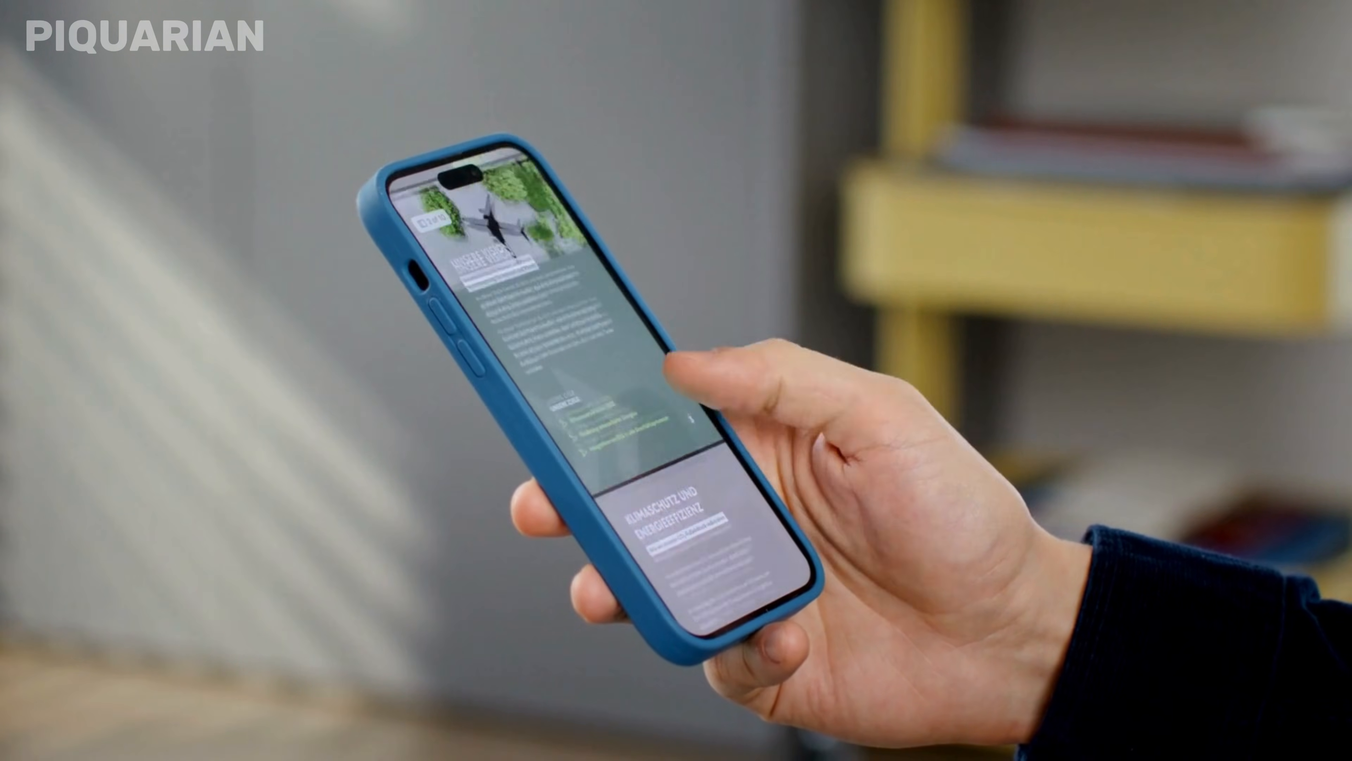
pyautogui.scroll(-3)
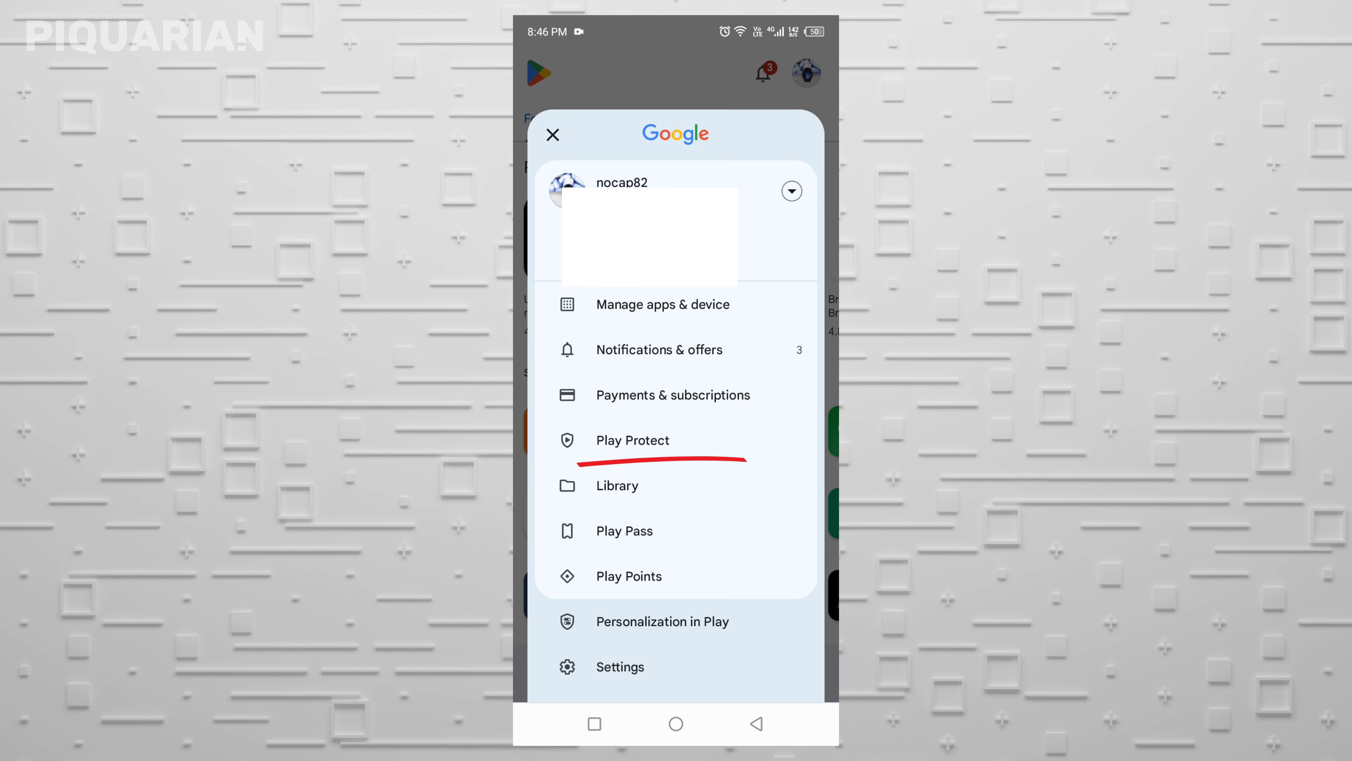
pyautogui.click(632, 440)
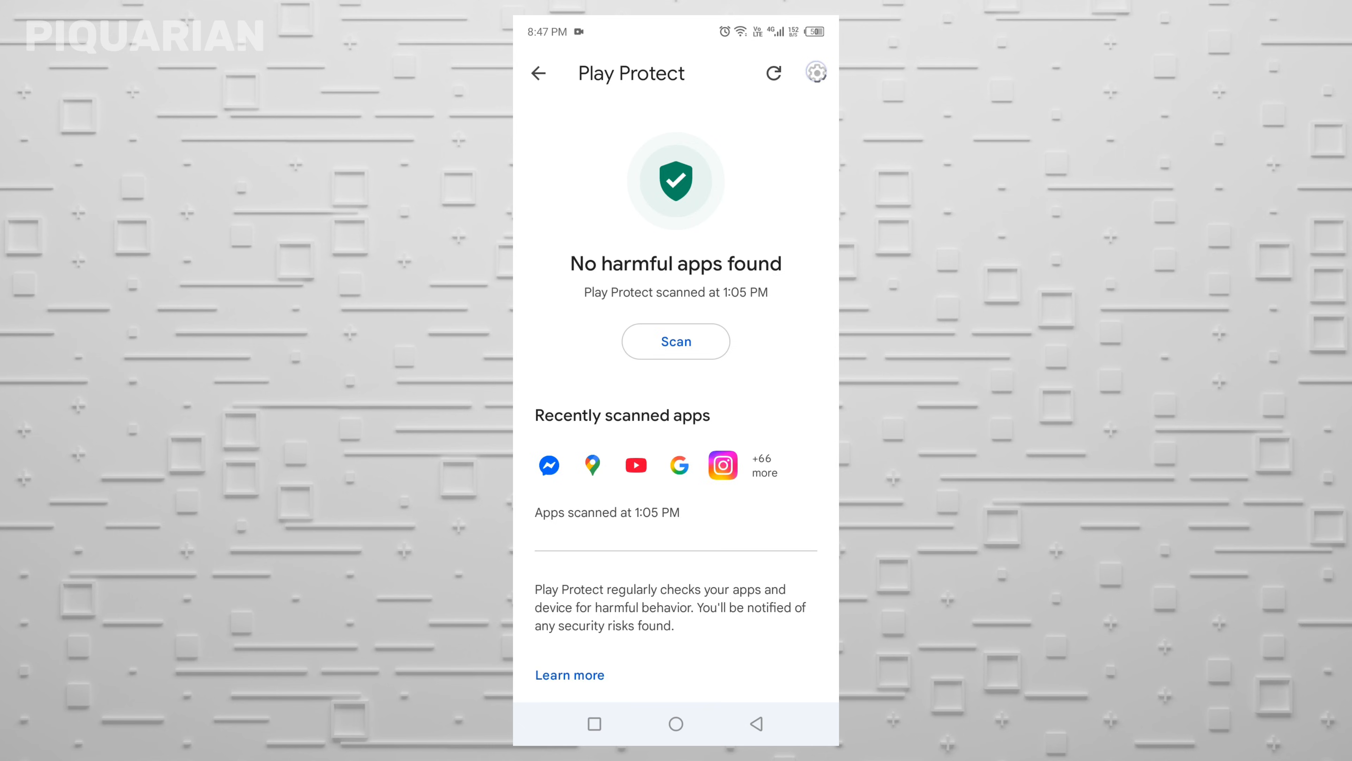
pyautogui.click(815, 73)
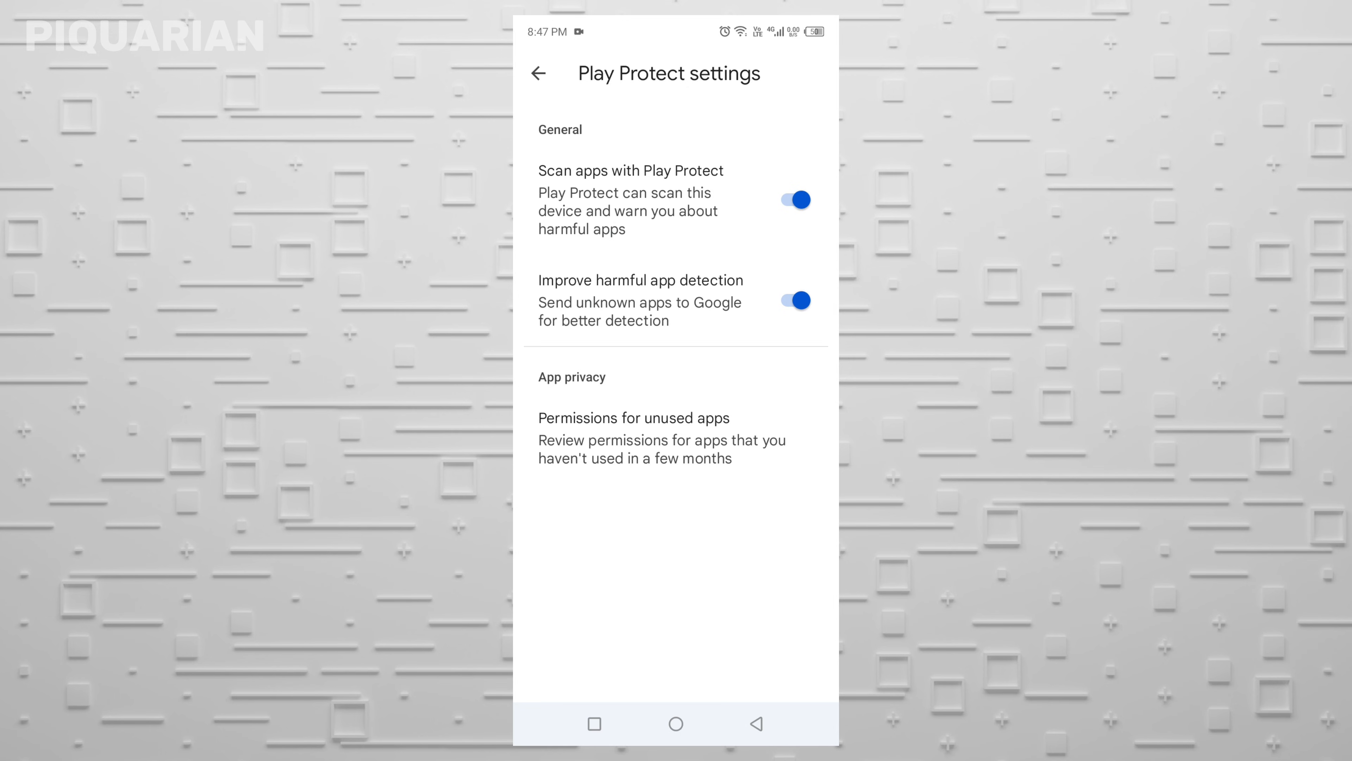
# - Switch off 'Improve harmful app detection' while leaving app scanning on, then leave settings
pyautogui.click(793, 300)
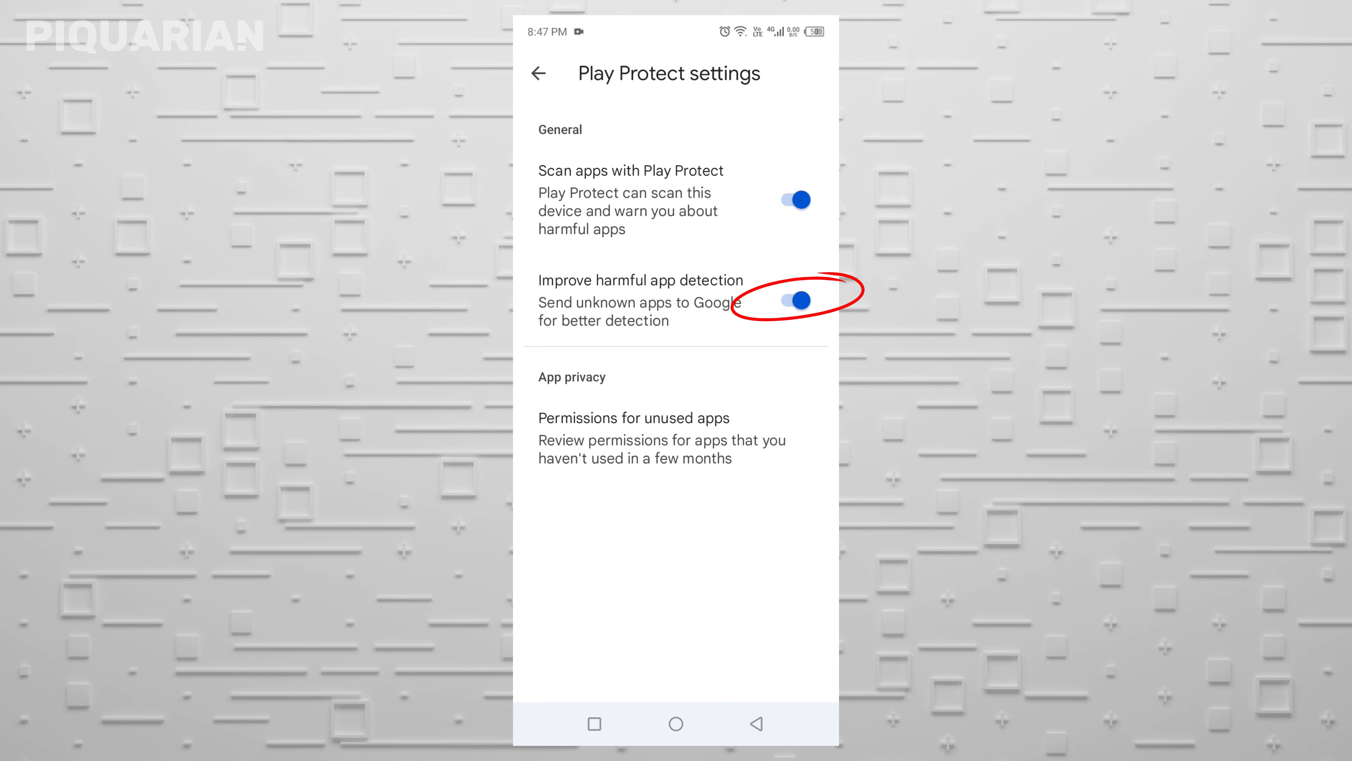
pyautogui.click(788, 300)
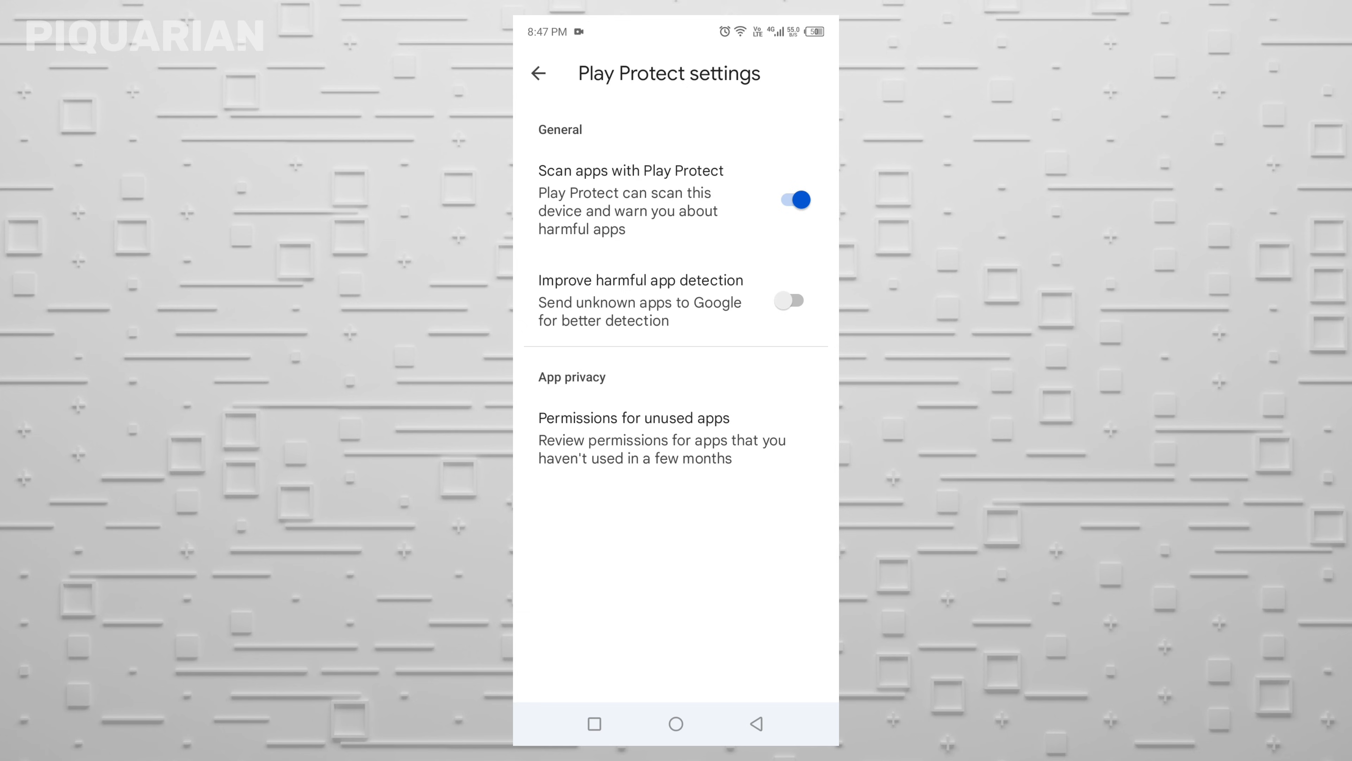
pyautogui.click(538, 73)
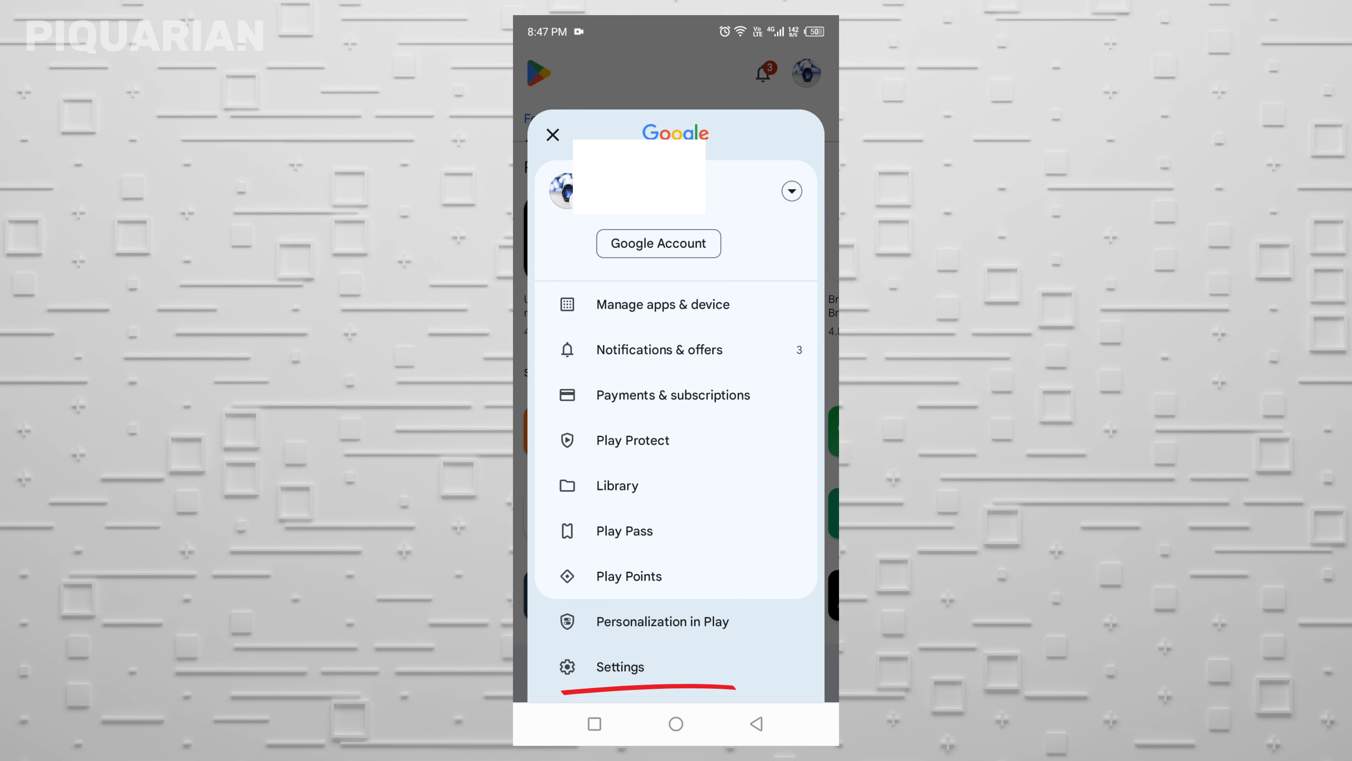
# - Run Update Play Store from Settings > About and acknowledge the up-to-date notice
pyautogui.click(619, 667)
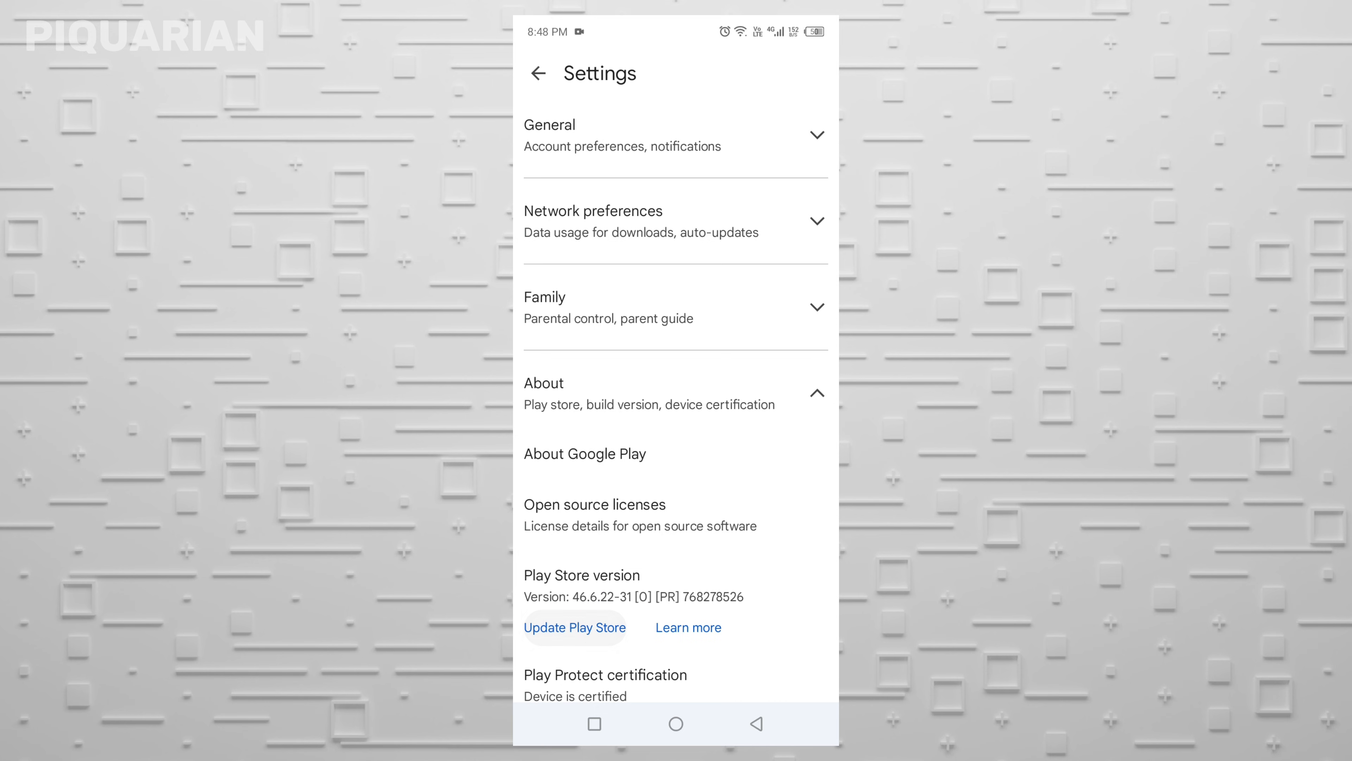
pyautogui.click(575, 627)
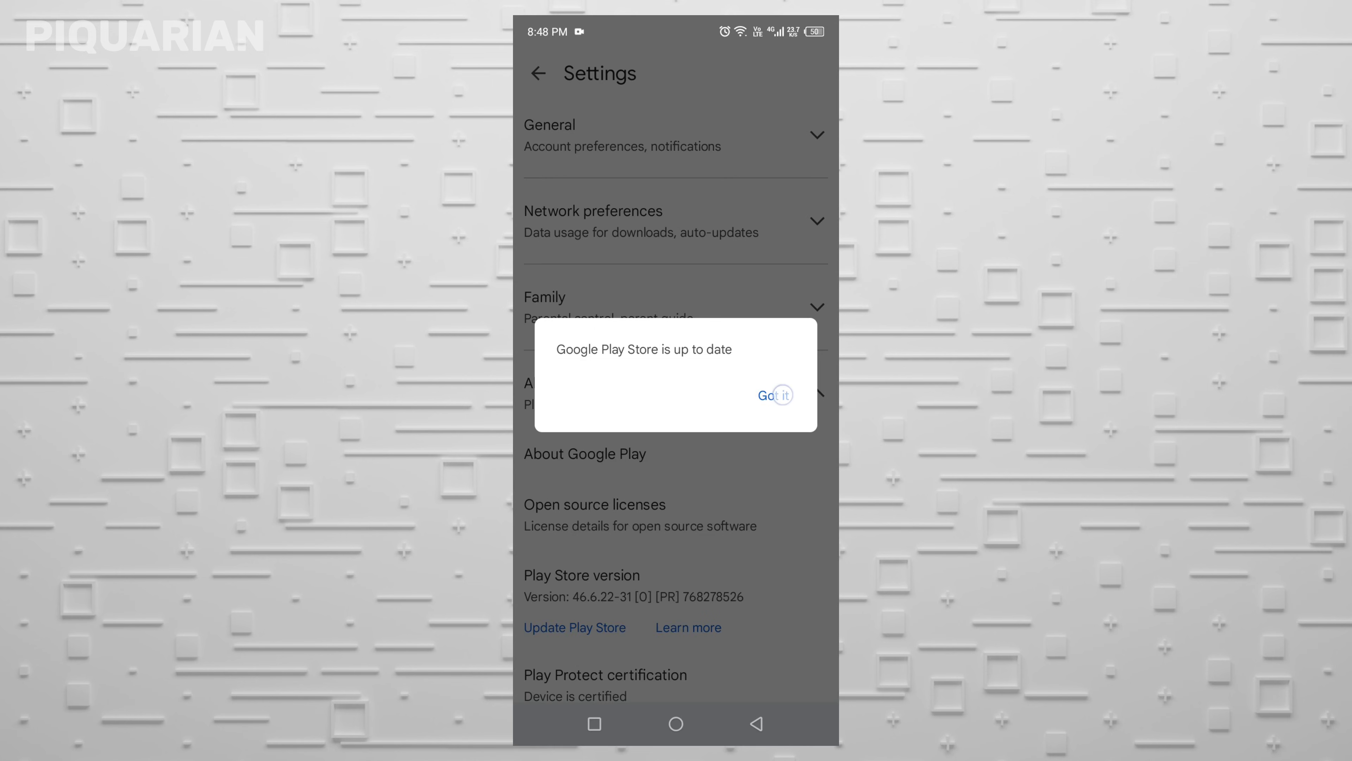
pyautogui.click(775, 395)
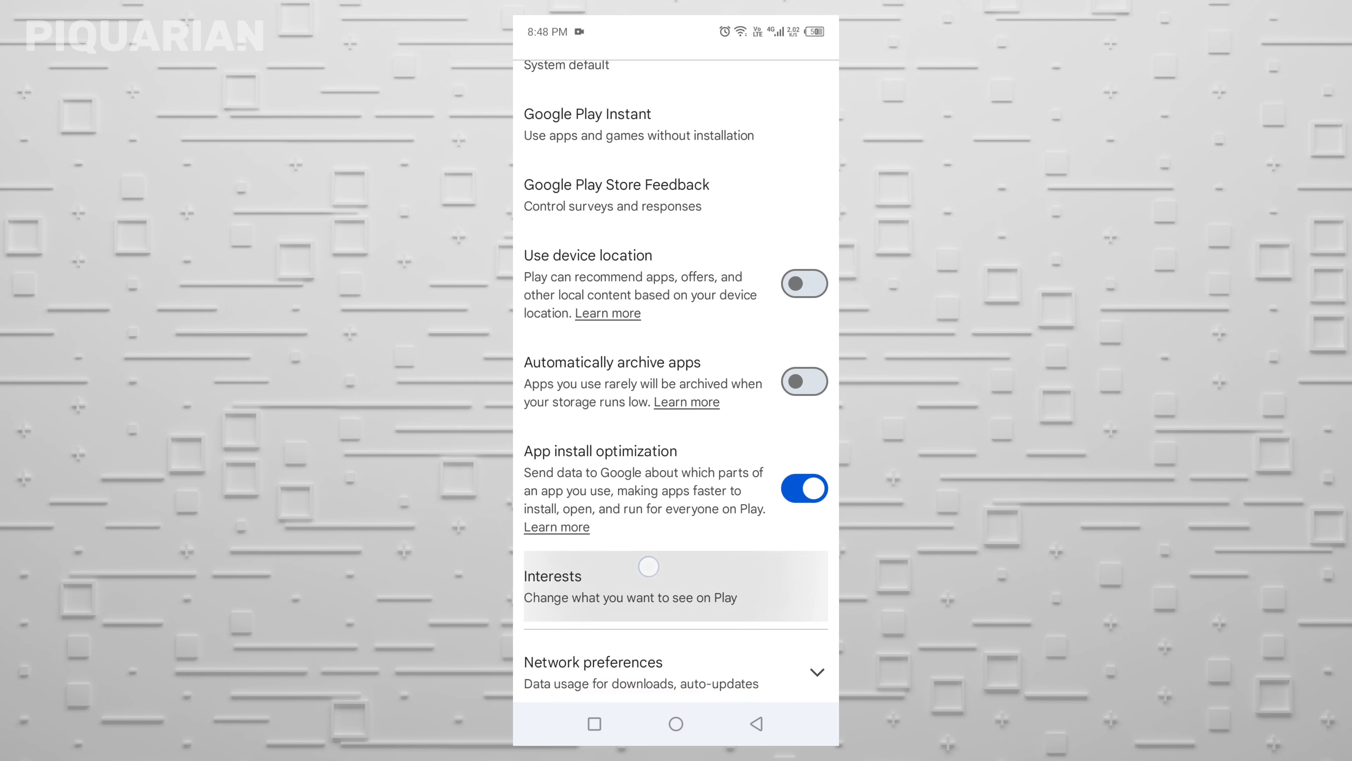
# - Switch off the App install optimization toggle under Settings > General
pyautogui.scroll(-3)
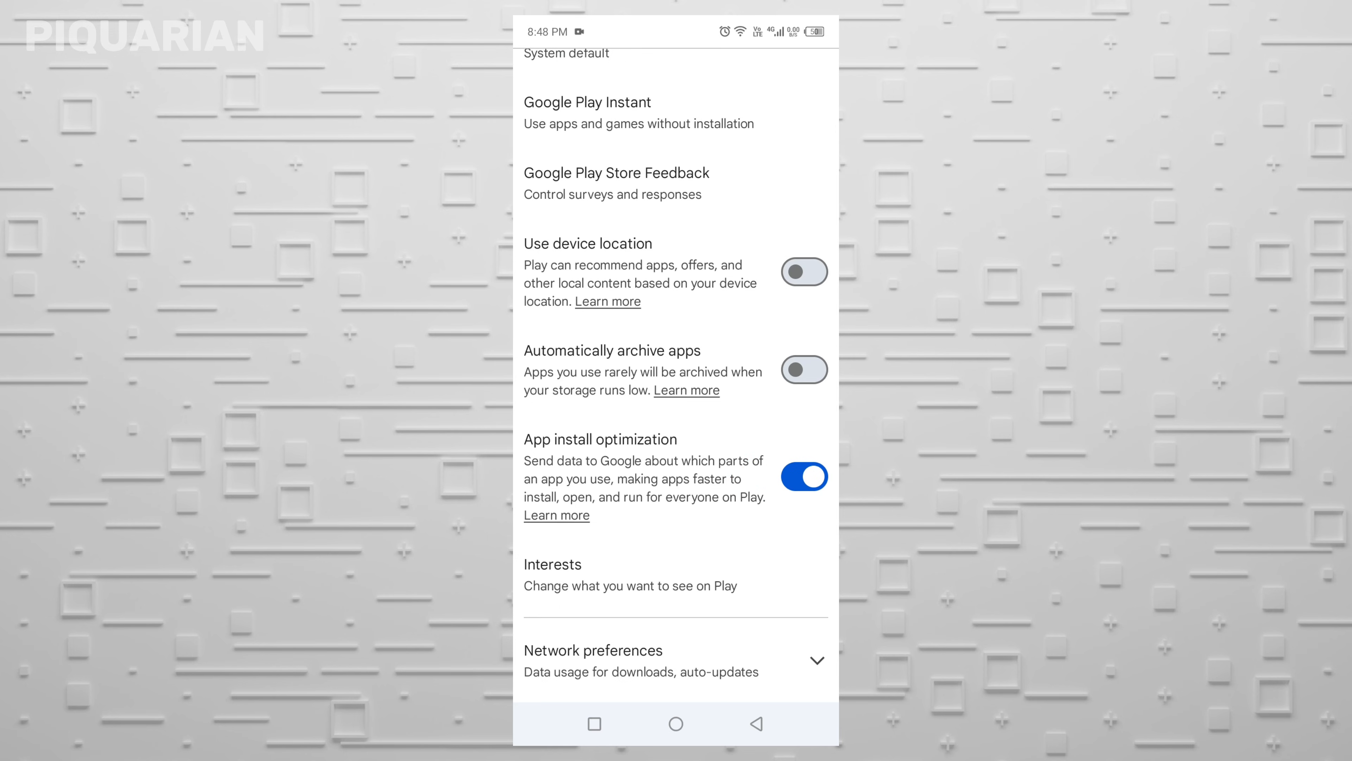
pyautogui.click(802, 477)
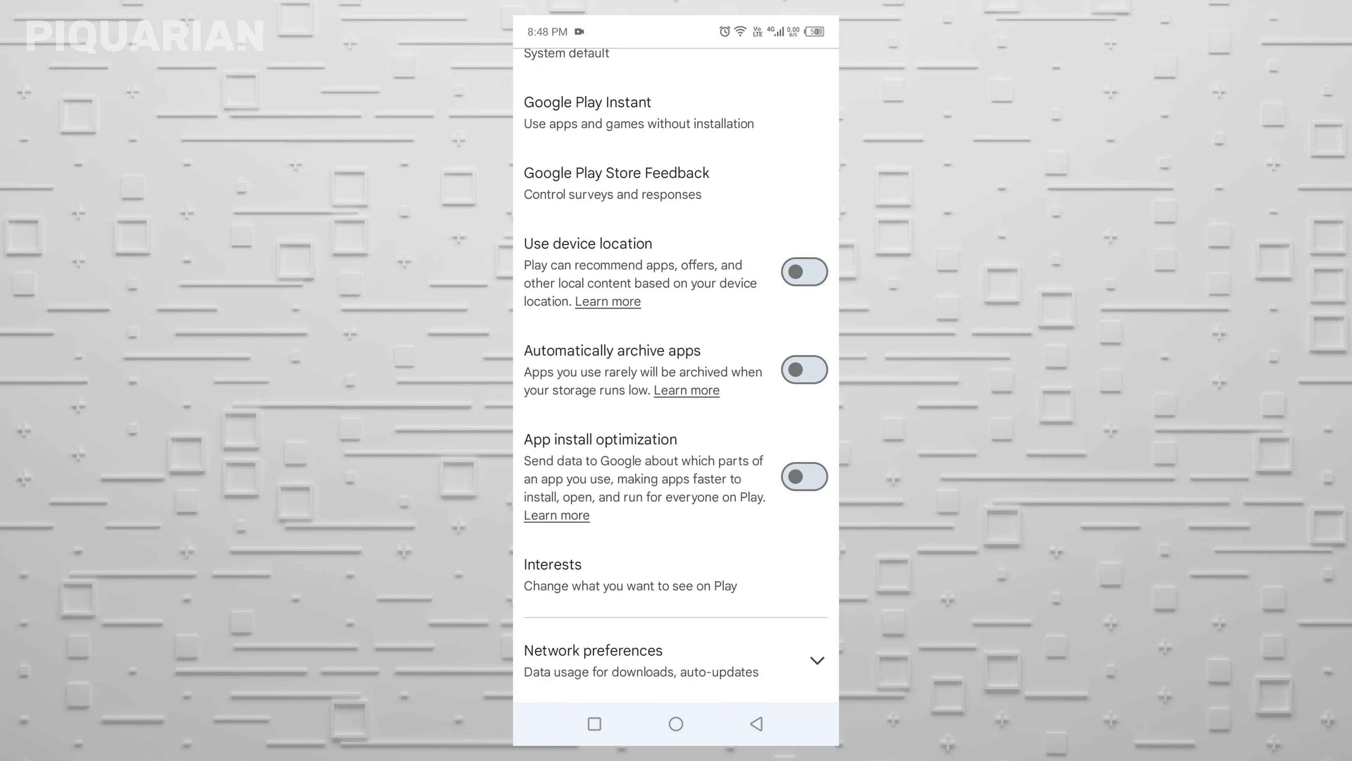
pyautogui.scroll(-3)
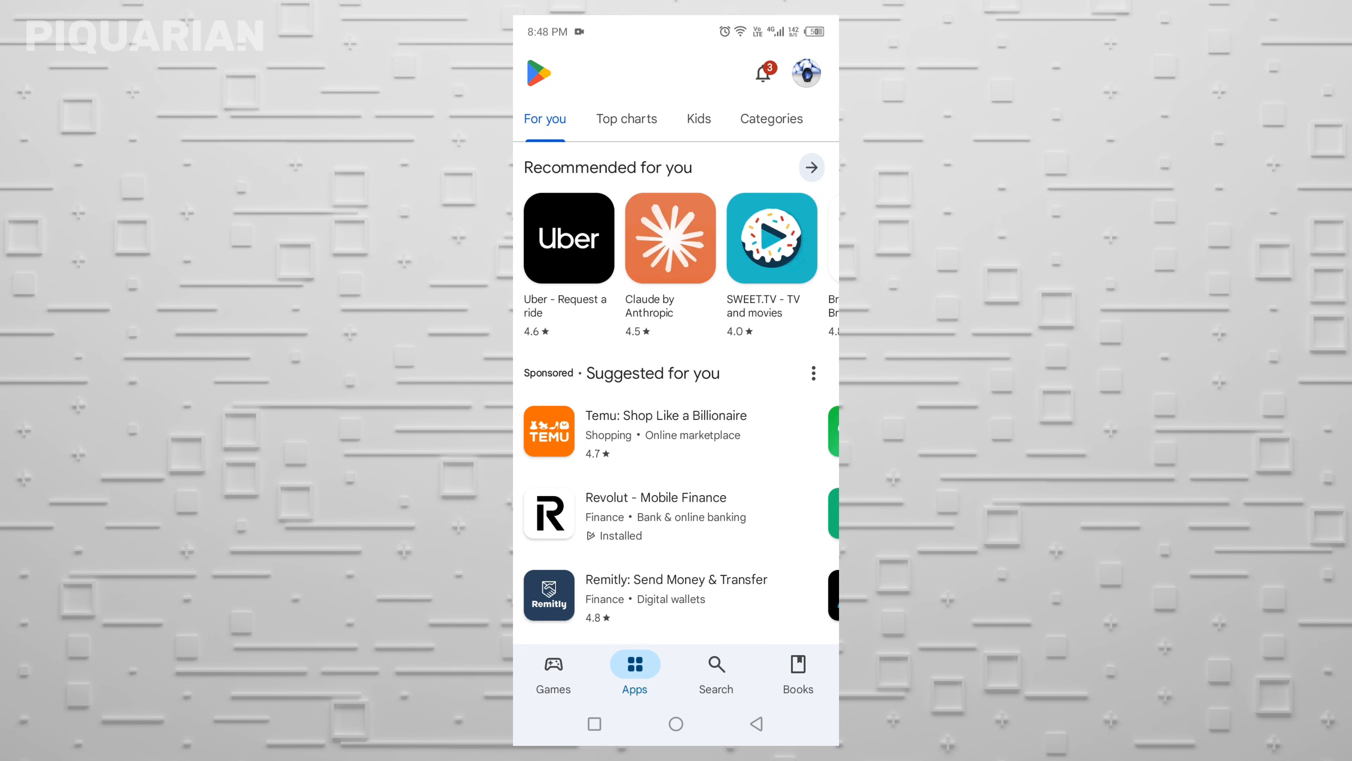
# - Search Help & feedback for 'delete' and open 'Delete apps on your Android device'
pyautogui.click(804, 72)
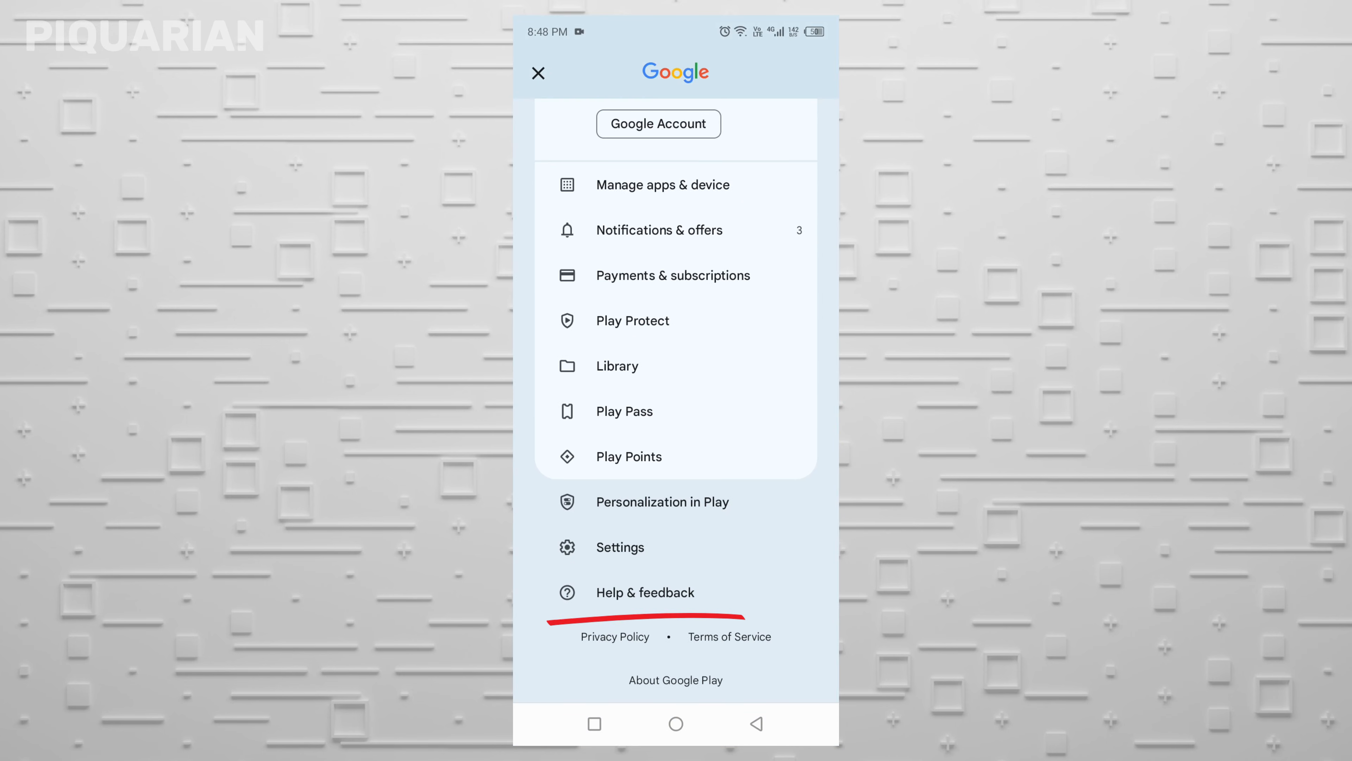
pyautogui.click(645, 591)
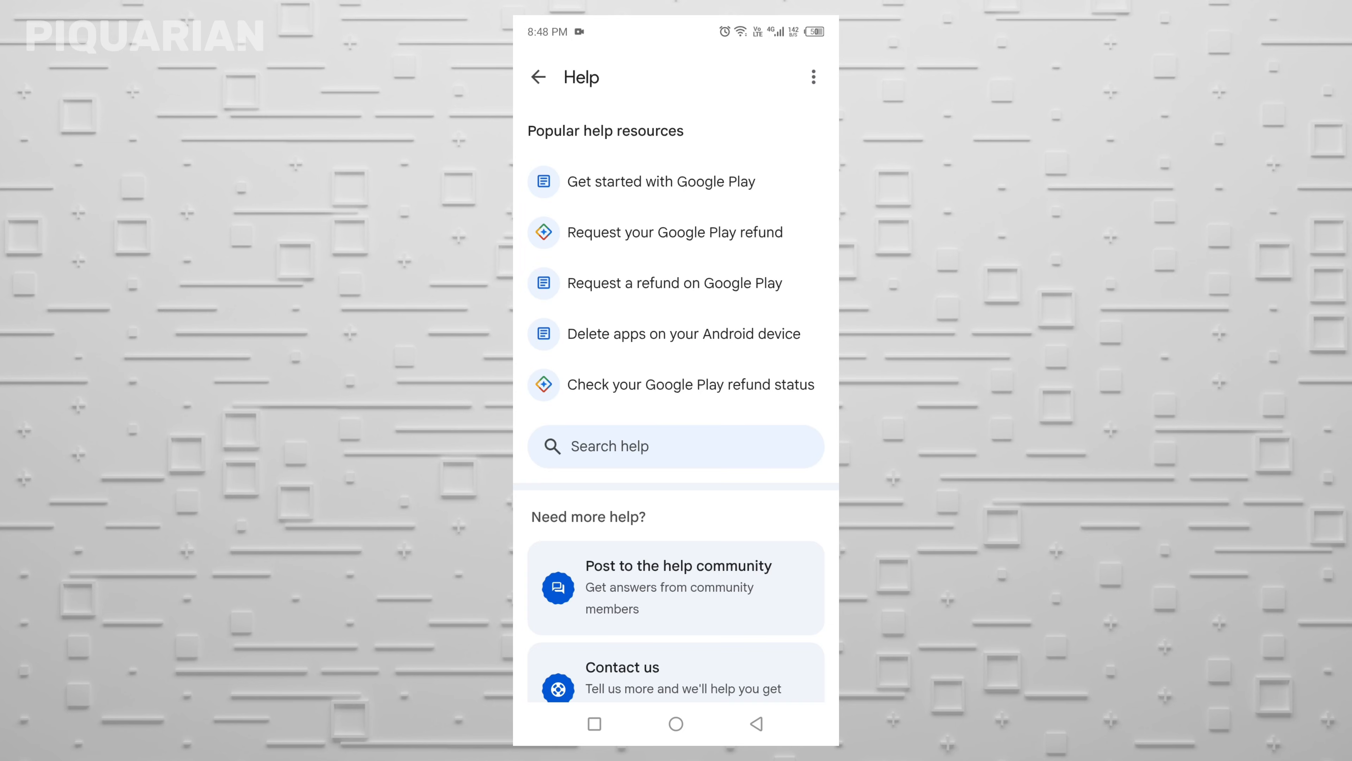
pyautogui.click(676, 446)
pyautogui.write('delete')
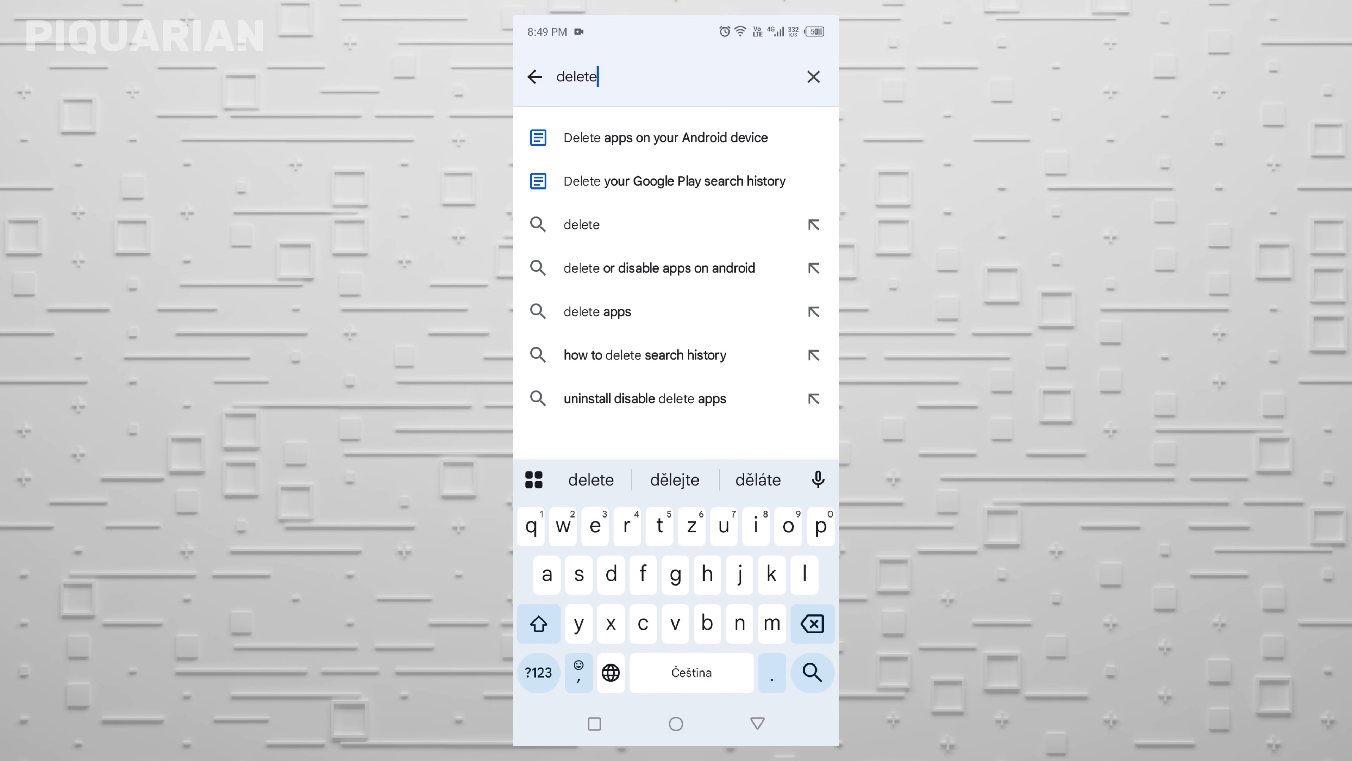
pyautogui.click(666, 137)
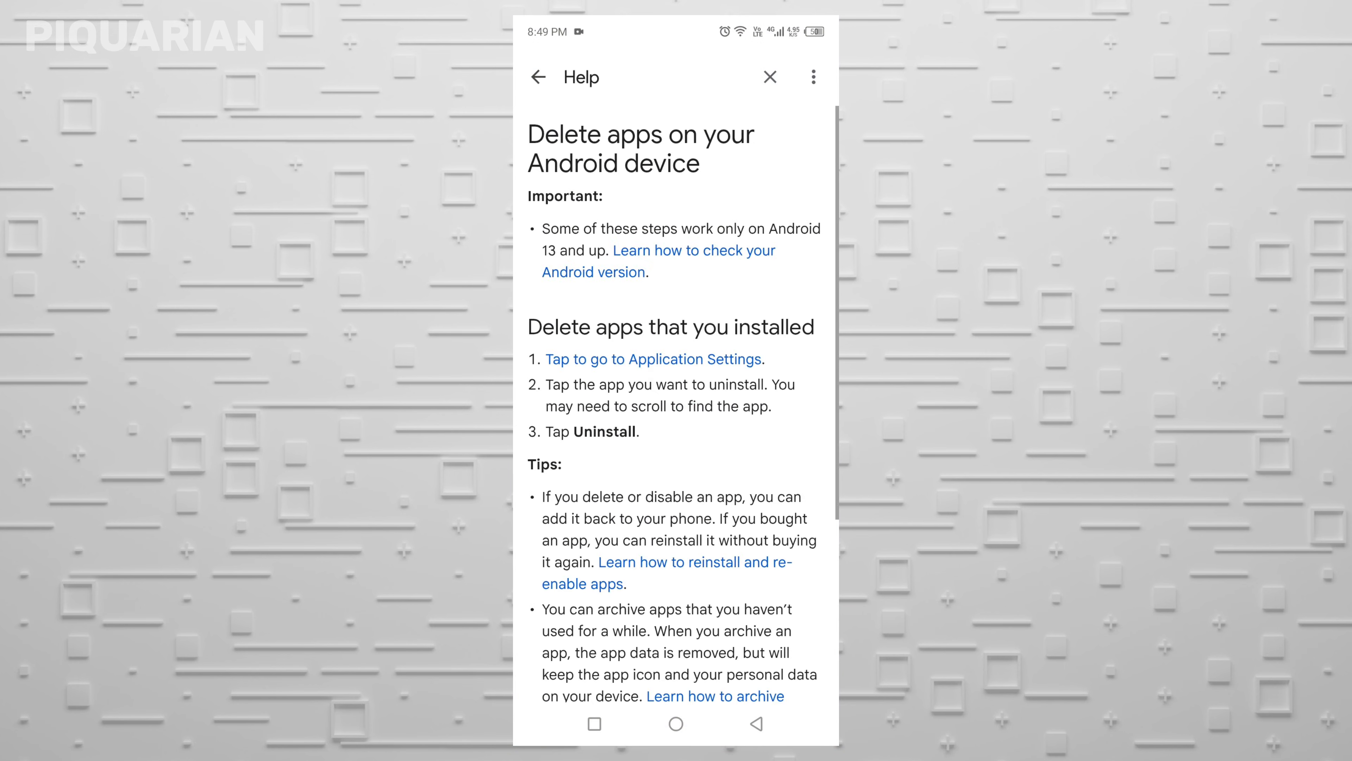
pyautogui.moveTo(534, 381); pyautogui.dragTo(849, 377)
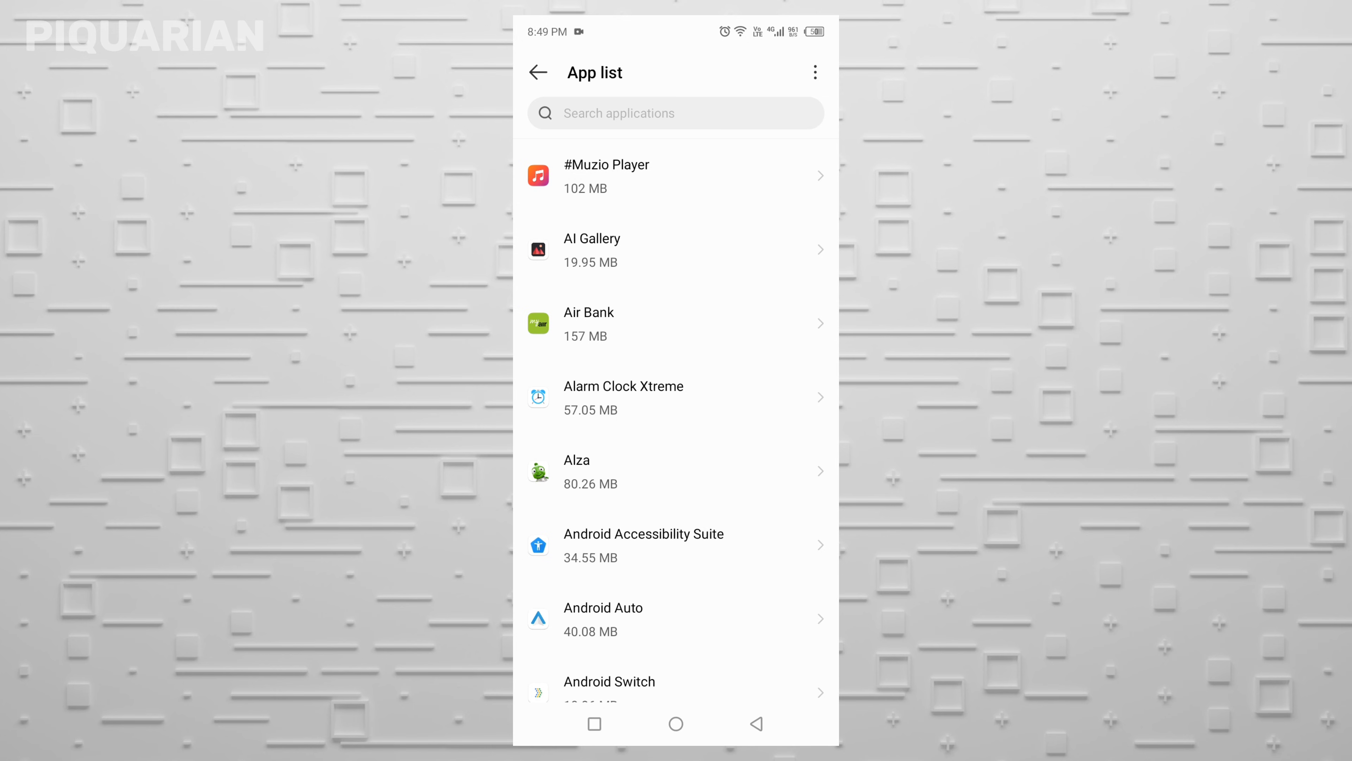
# - Verify #Muzio Player's battery usage is set to Optimized and go back to the app list
pyautogui.click(606, 175)
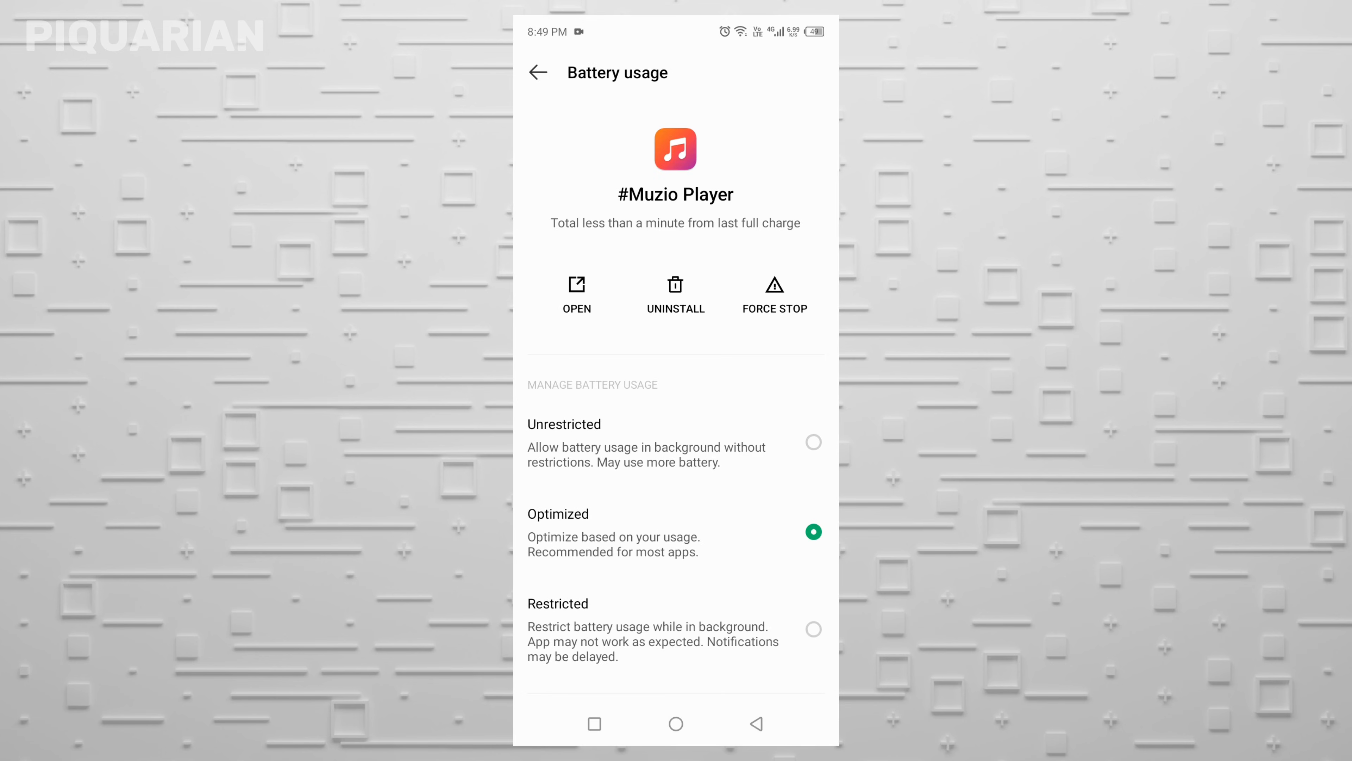
pyautogui.scroll(-3)
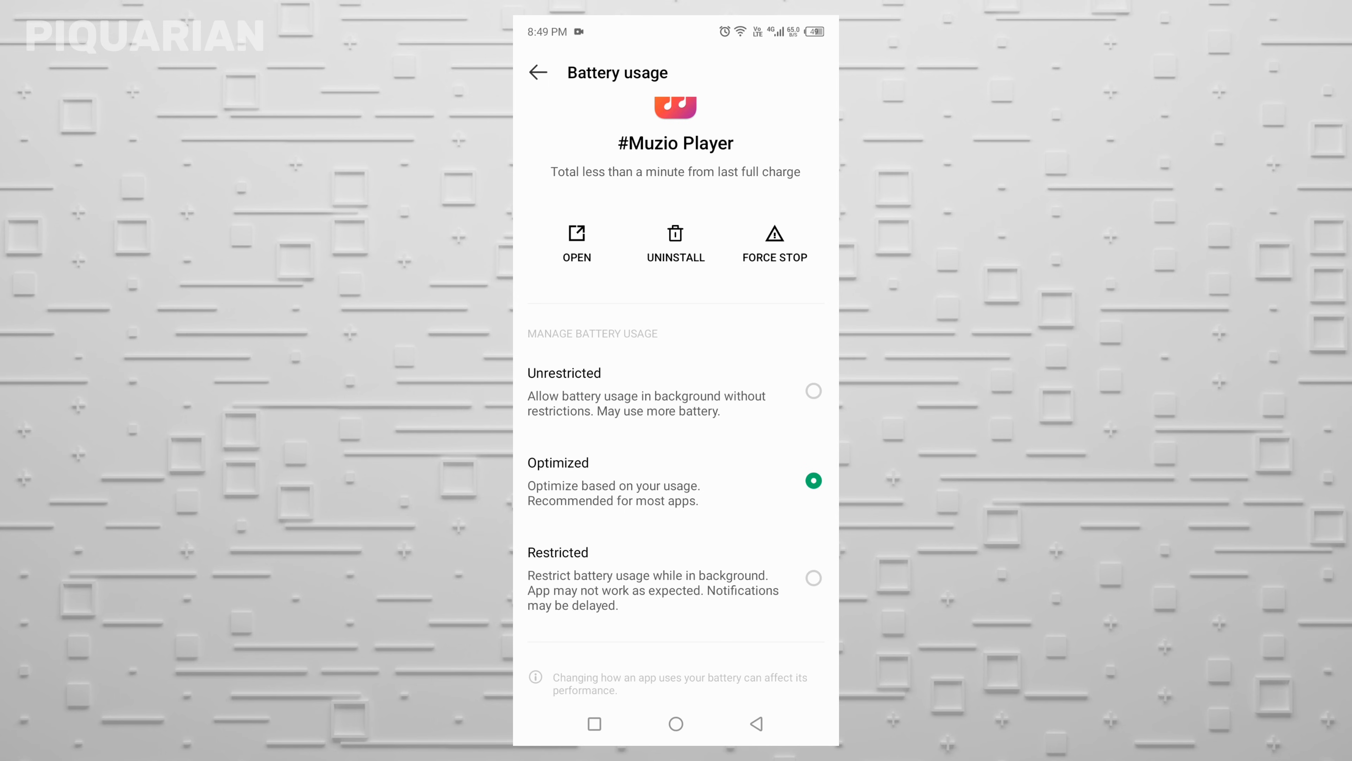
pyautogui.click(537, 73)
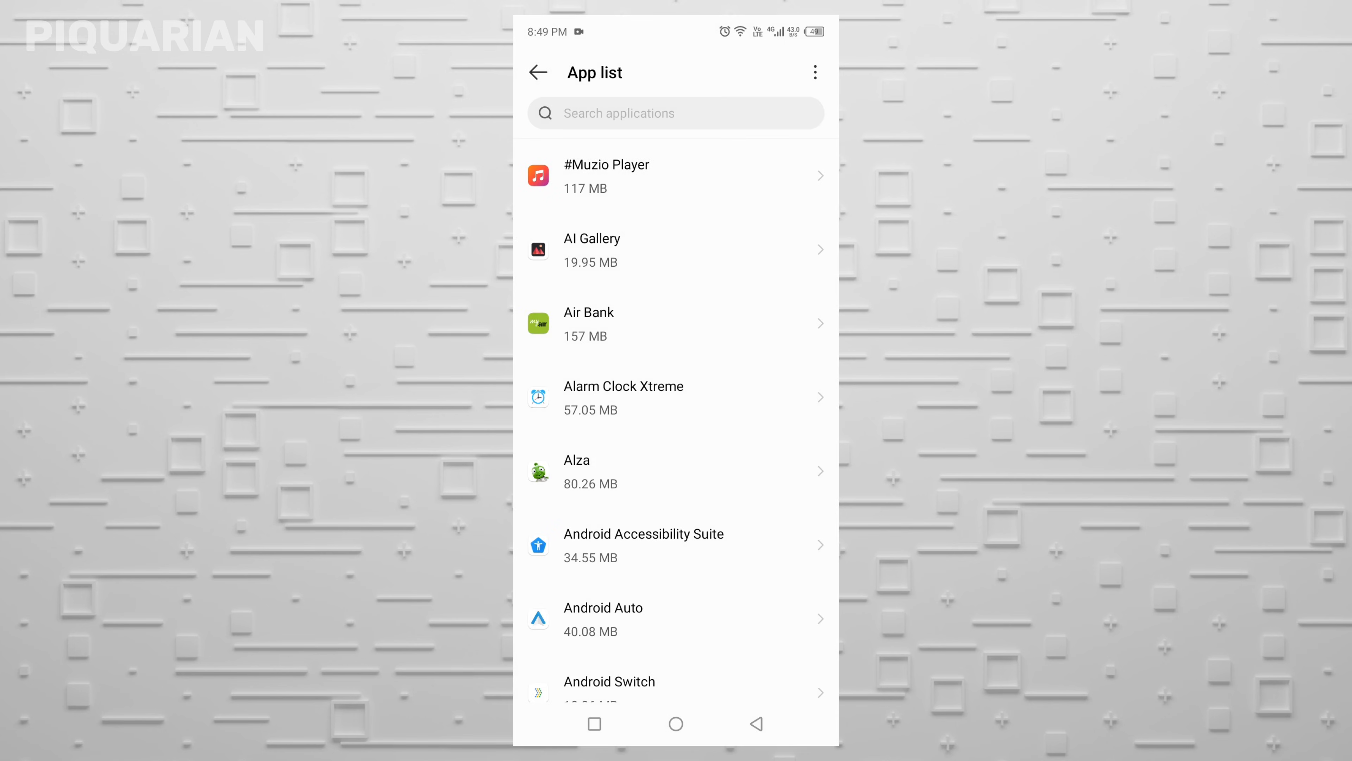
pyautogui.scroll(-3)
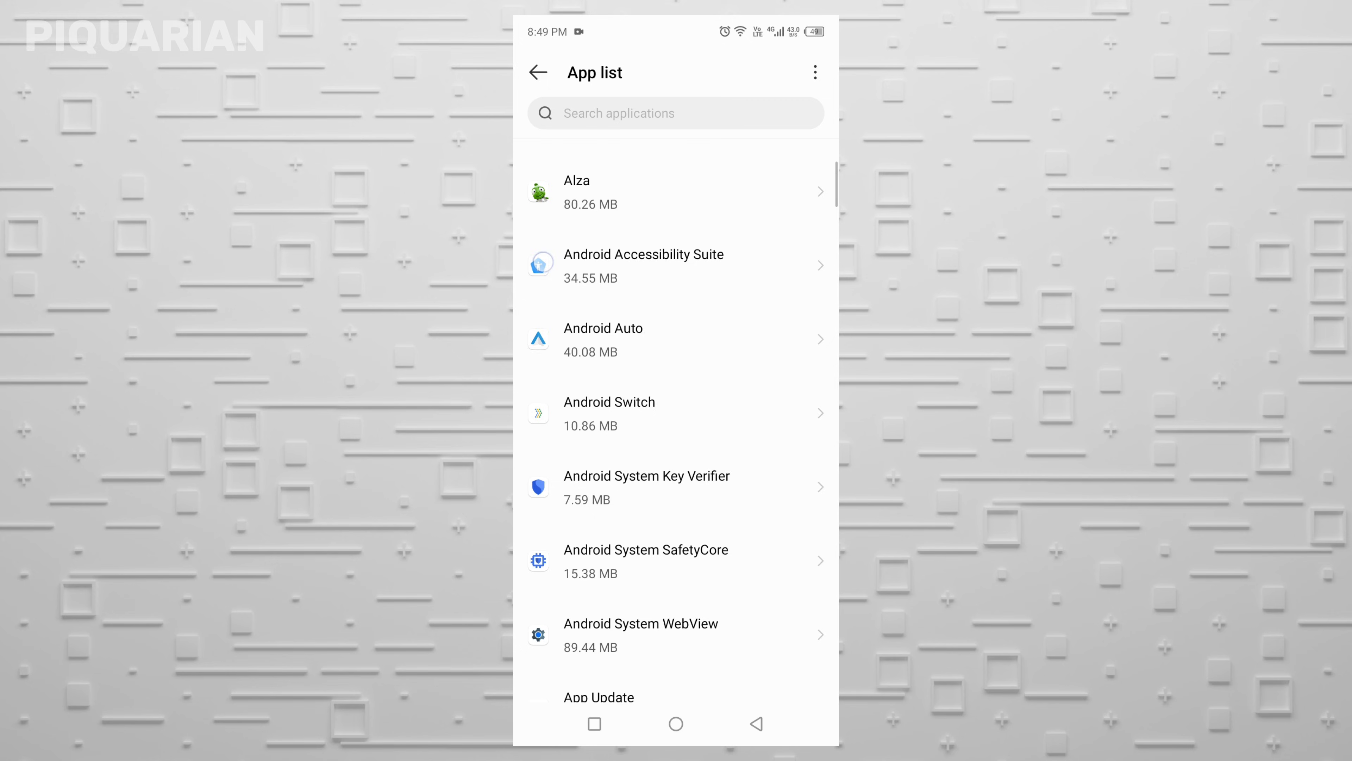
pyautogui.scroll(-3)
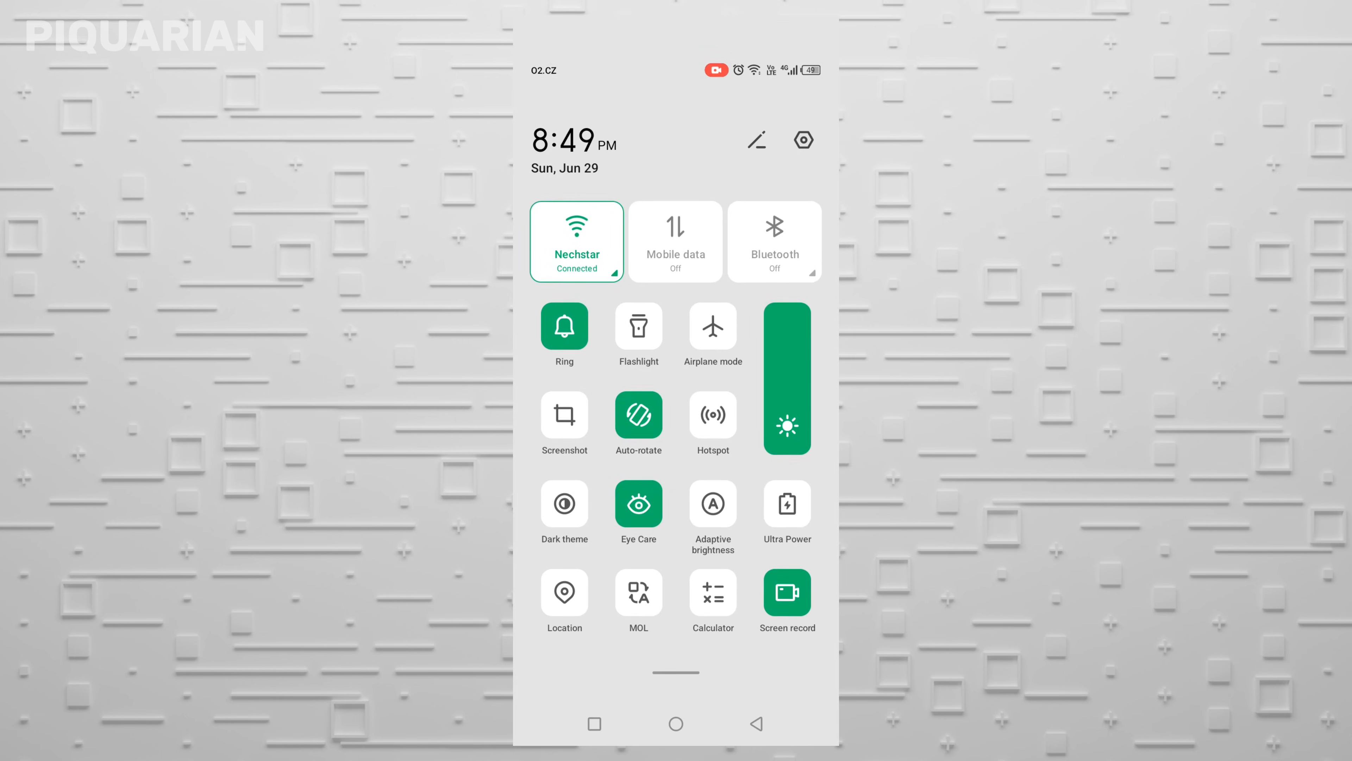
# - Switch off Usage & diagnostics under Settings > Privacy
pyautogui.click(803, 139)
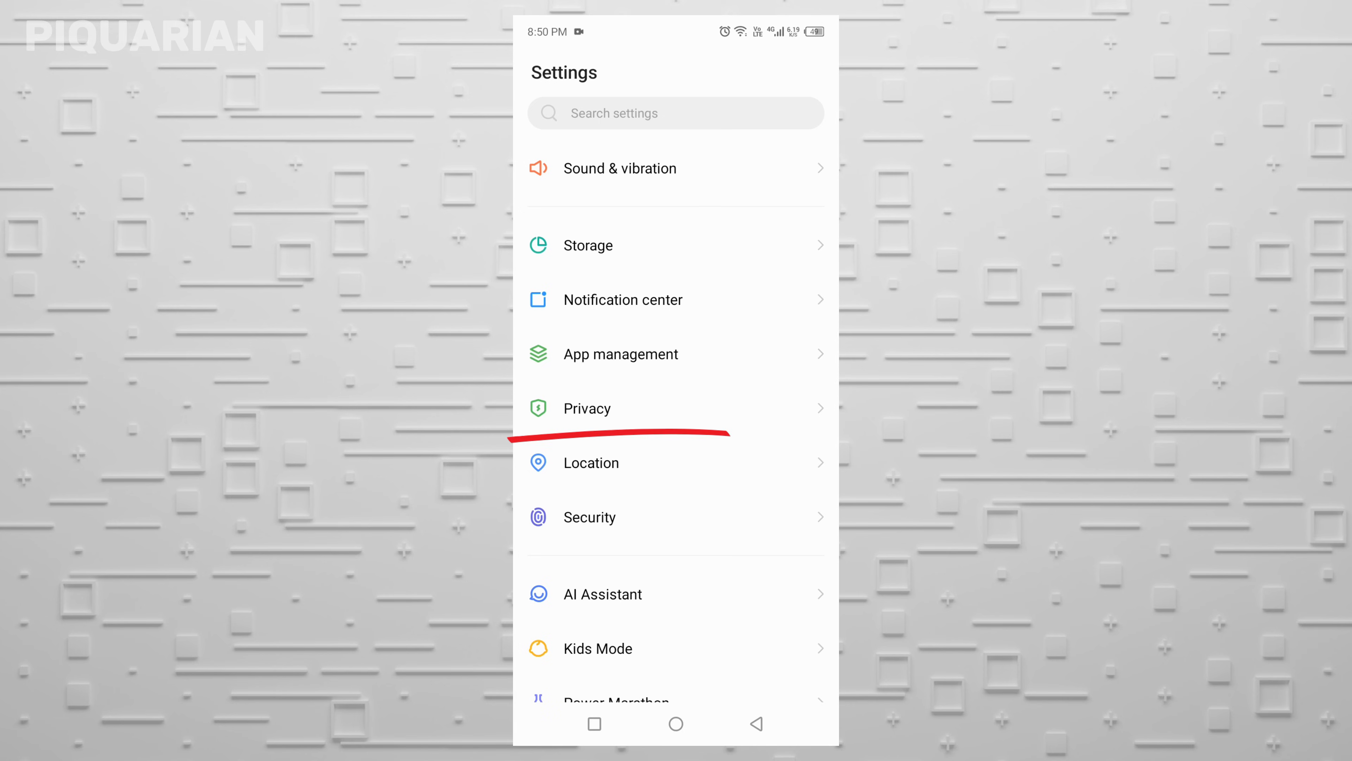
pyautogui.click(587, 407)
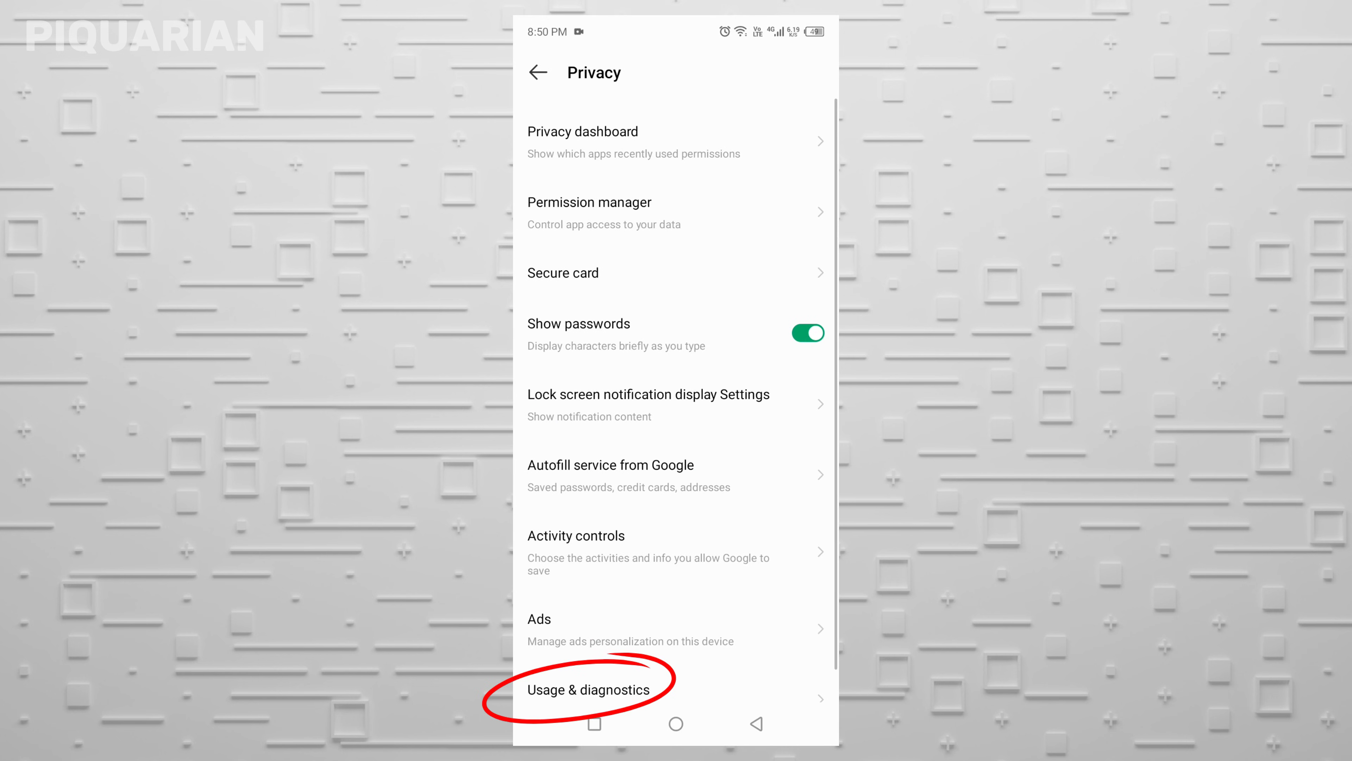
pyautogui.click(589, 689)
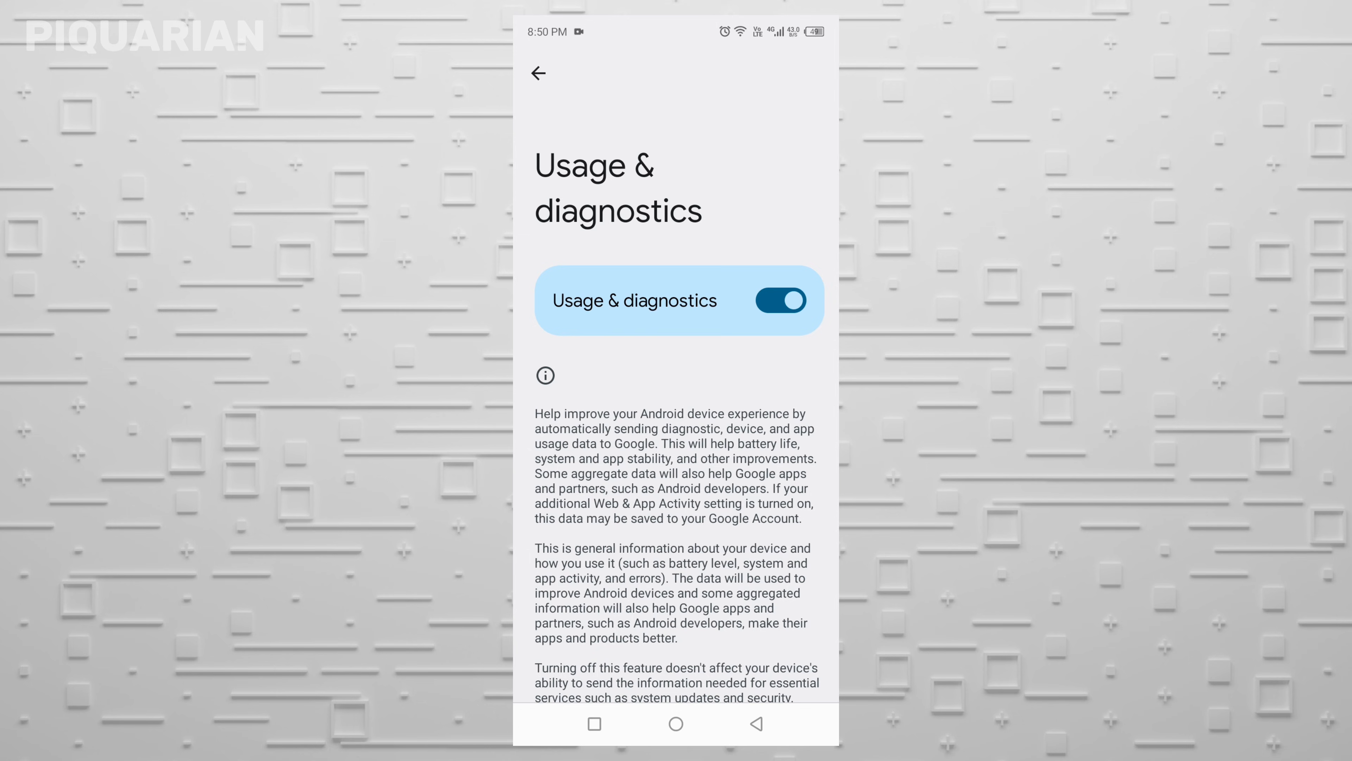
pyautogui.click(781, 300)
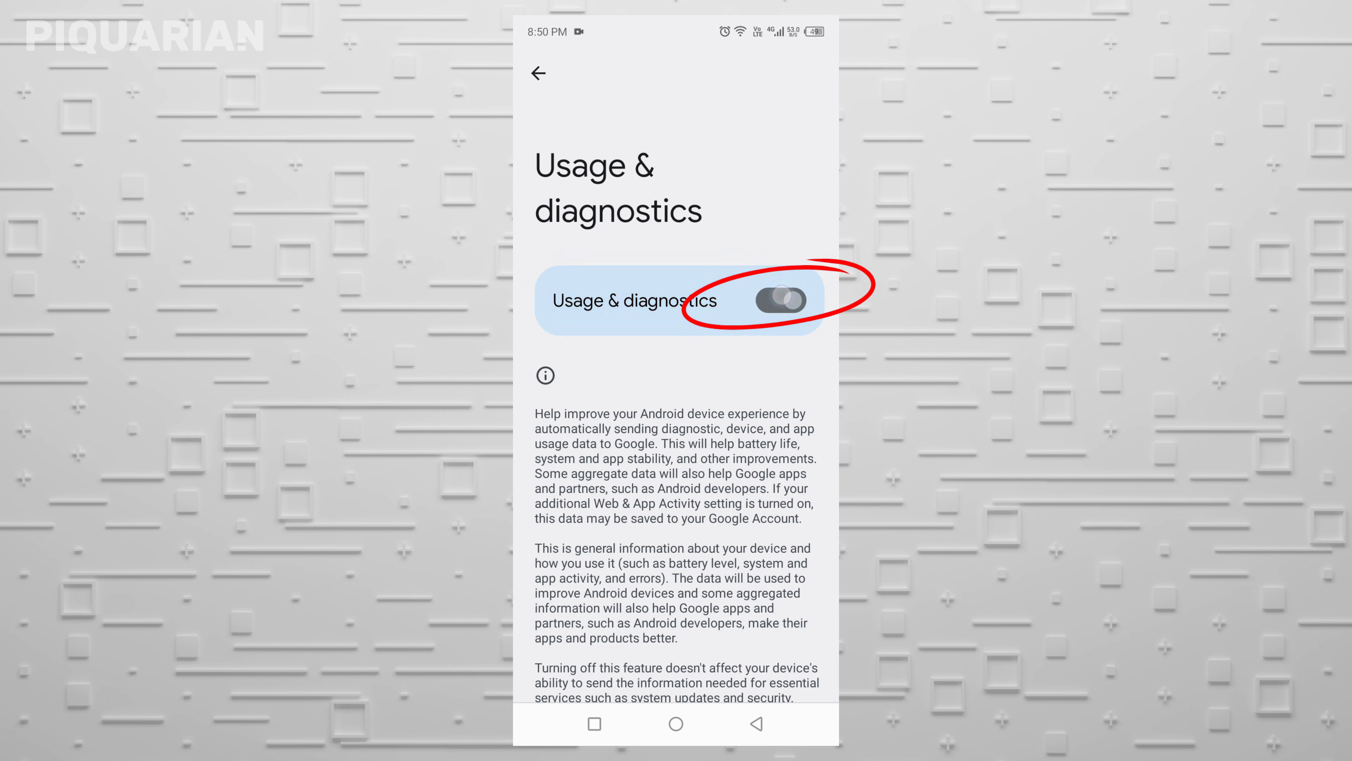
pyautogui.click(779, 301)
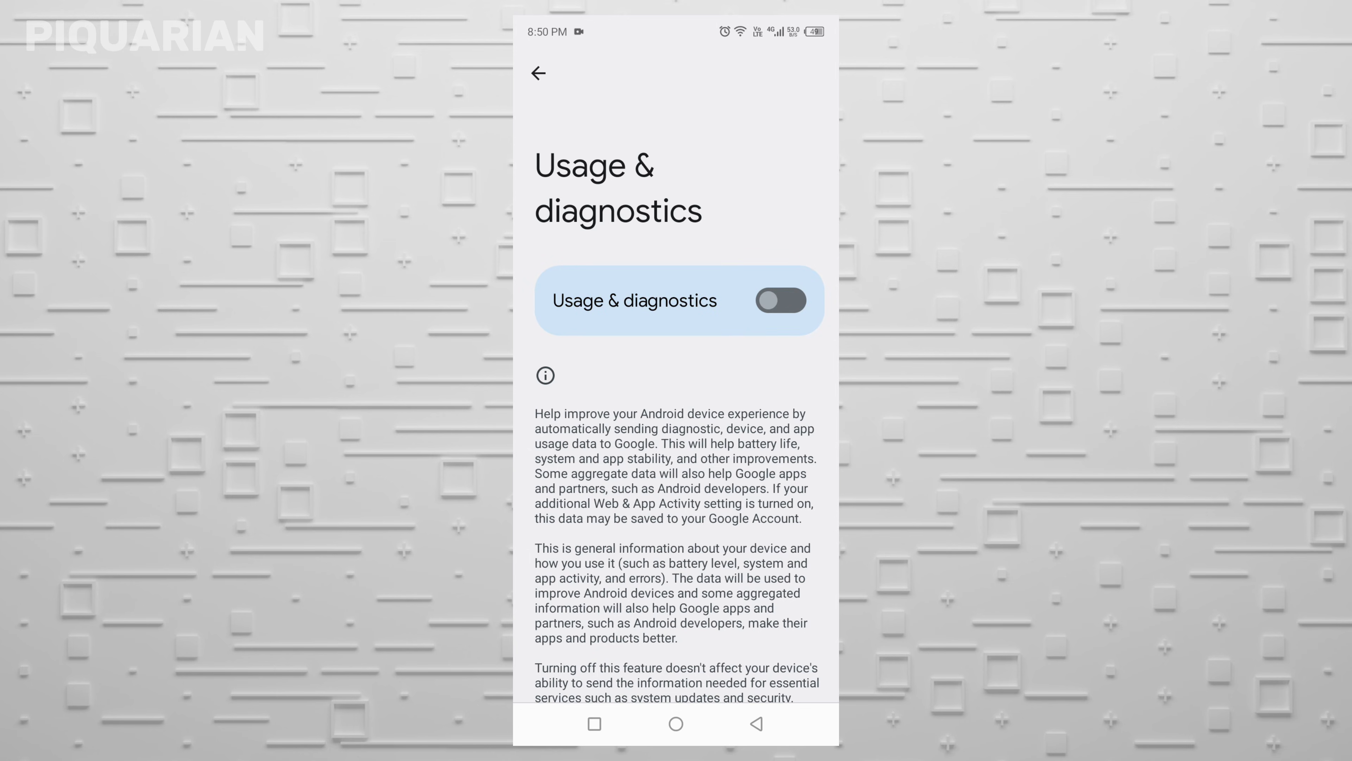